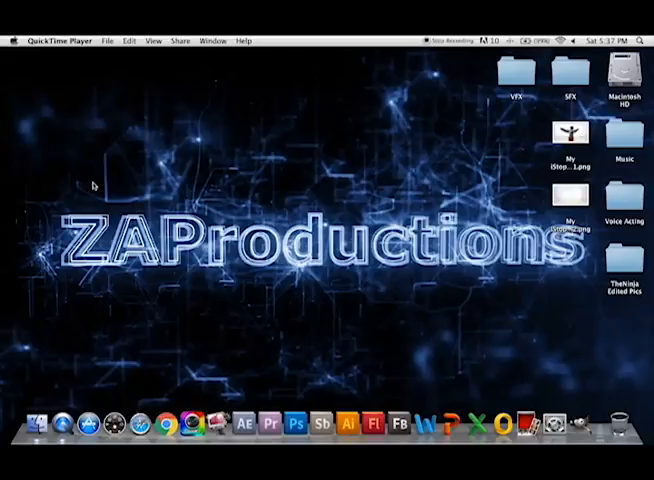
mouse_move(138, 184)
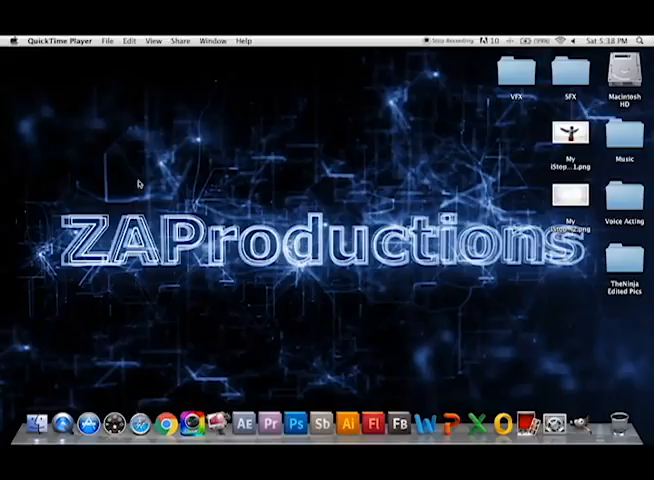
mouse_move(264, 156)
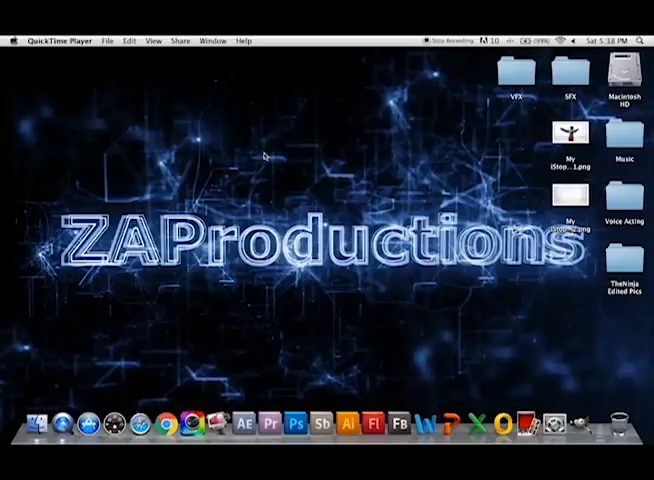
mouse_move(286, 158)
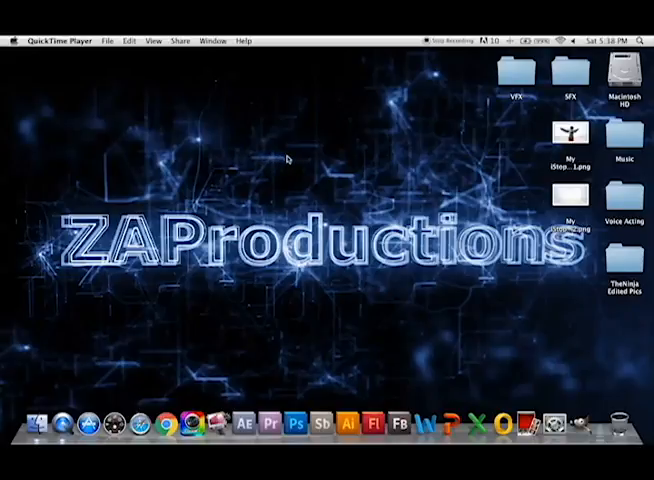
mouse_move(288, 158)
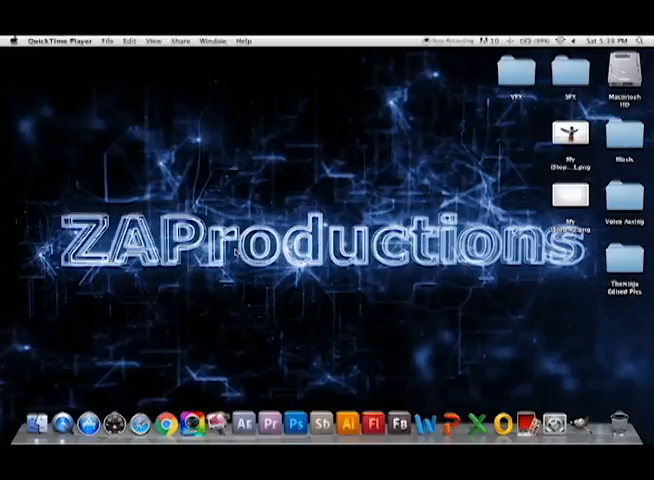
mouse_move(160, 116)
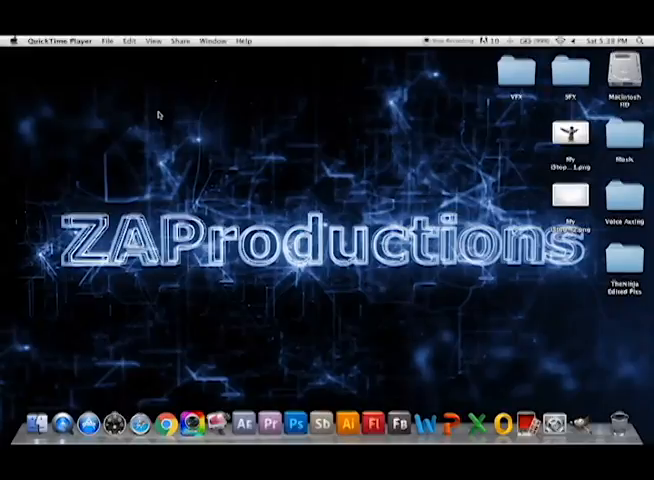
mouse_move(118, 122)
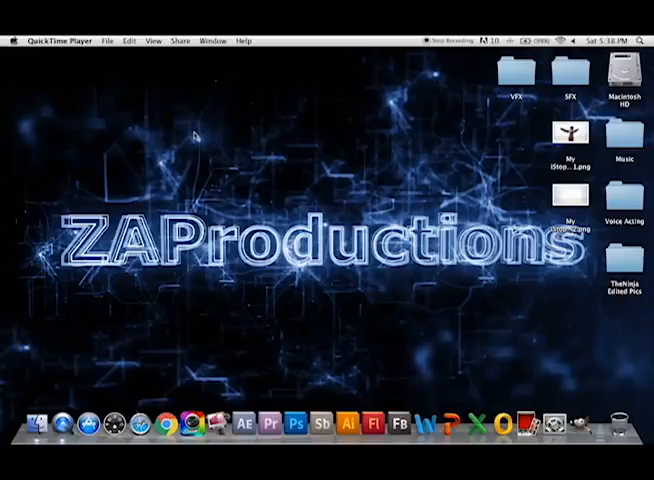
mouse_move(368, 170)
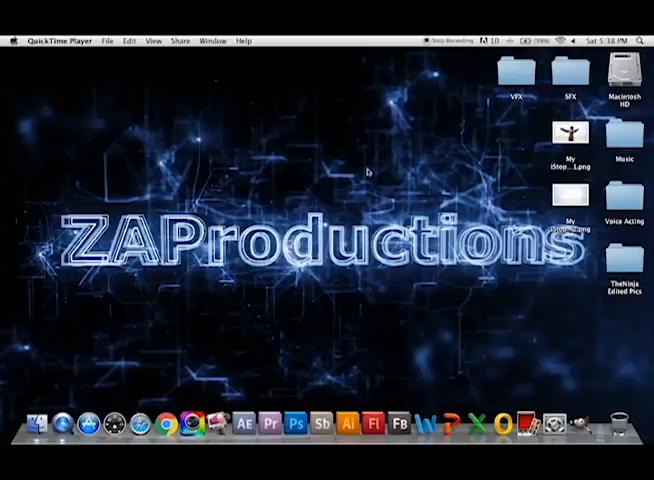
mouse_move(476, 200)
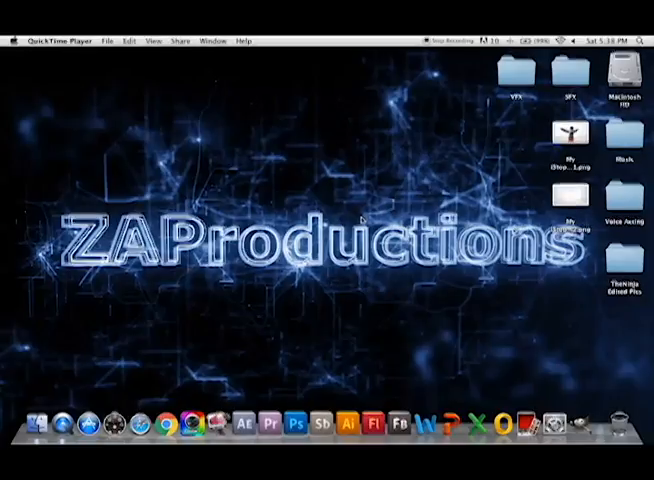
mouse_move(296, 422)
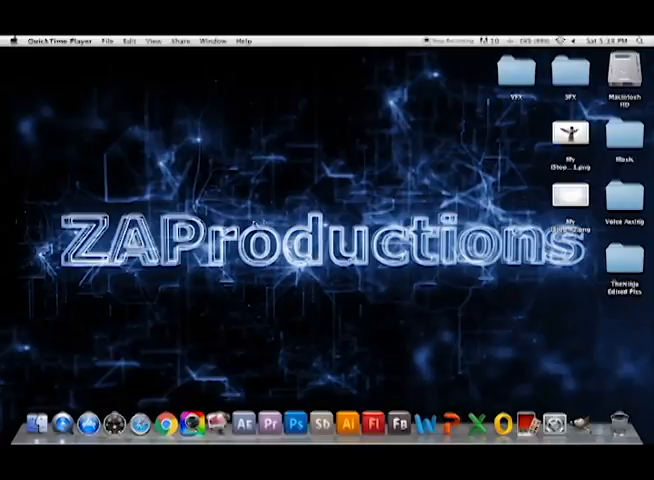
mouse_move(478, 290)
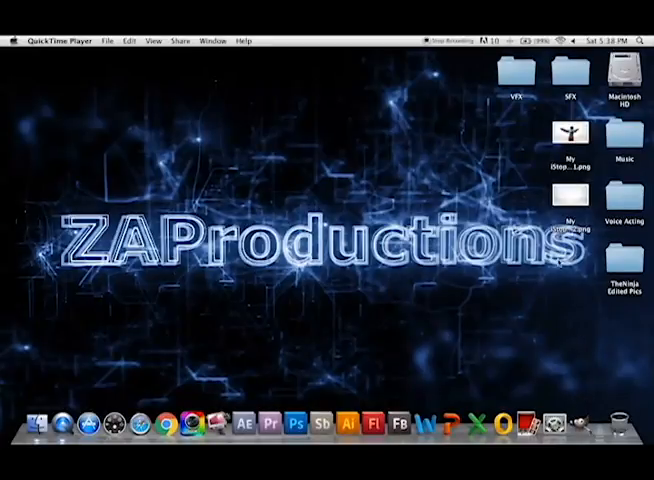
mouse_move(562, 292)
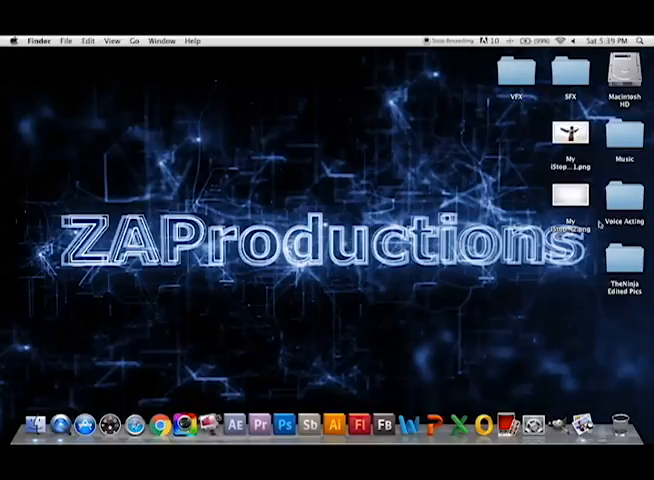
View the blank white background photo in Preview, then close it
double_click(572, 134)
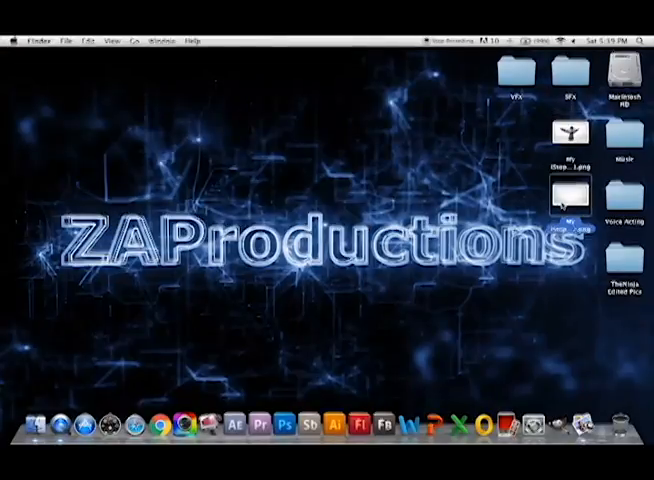
double_click(568, 196)
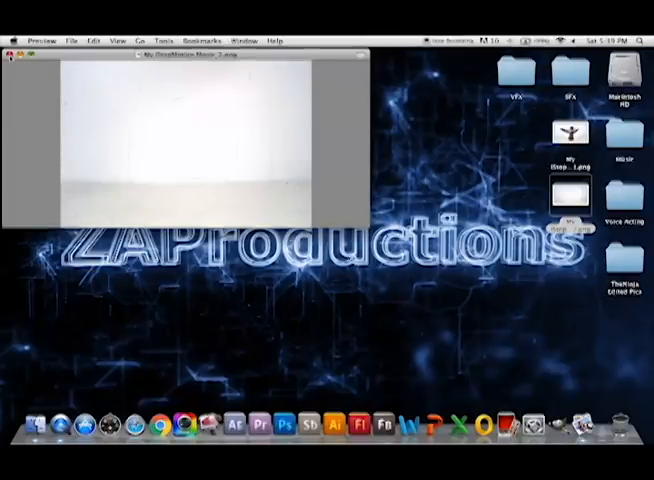
click(10, 52)
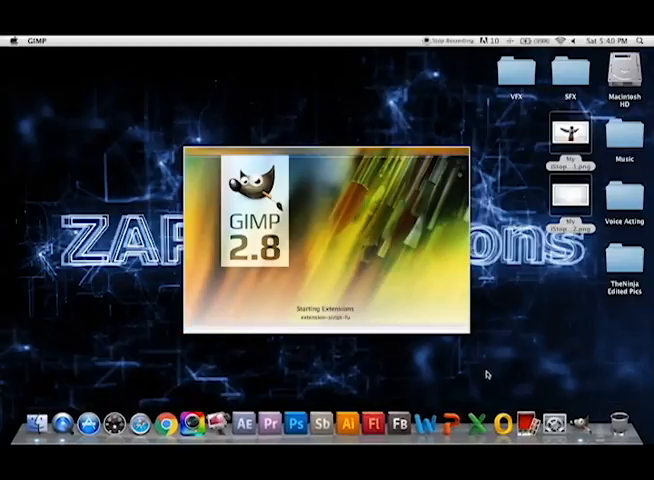
mouse_move(410, 296)
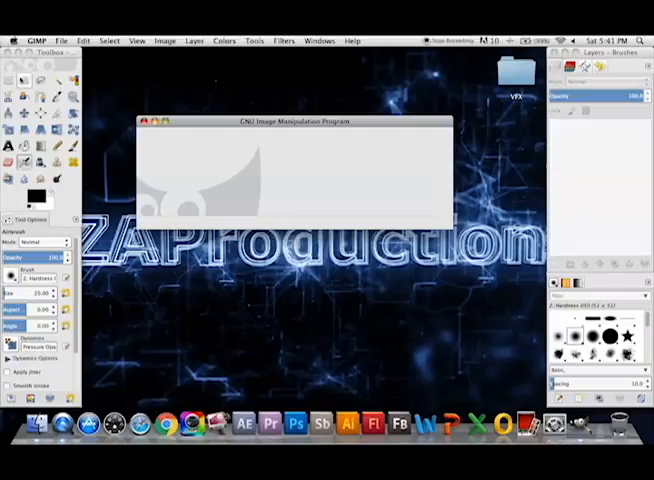
mouse_move(336, 92)
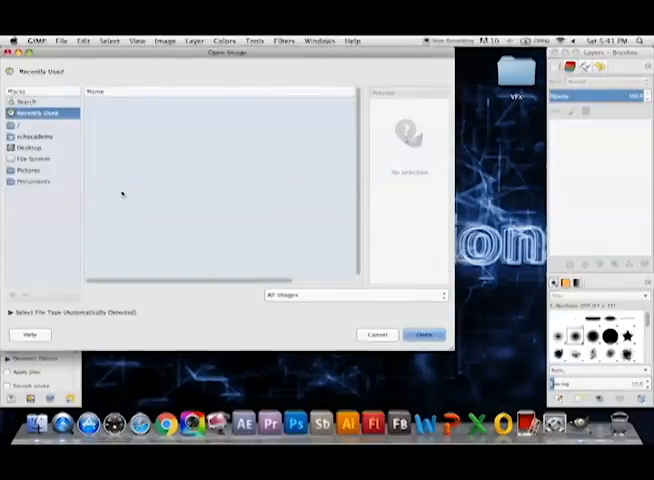
Open the Lego Falcon minifigure photo from the Desktop folder
click(36, 136)
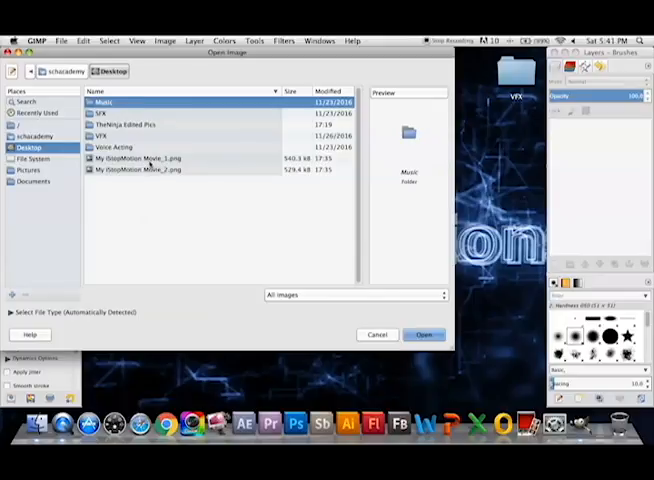
click(150, 158)
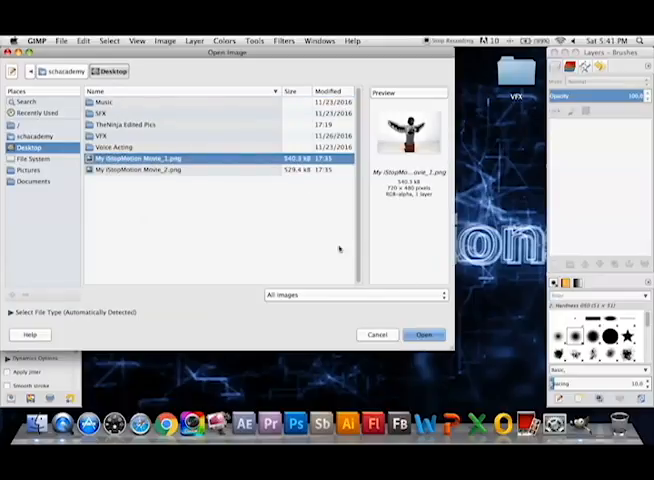
click(424, 334)
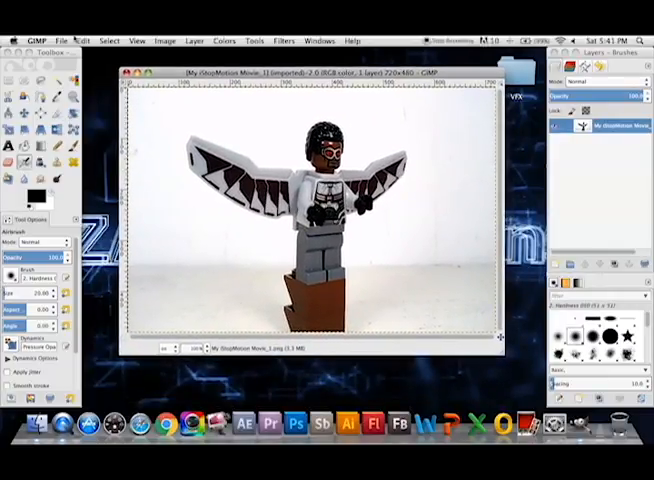
Open the other stop-motion photo from the desktop via File > Open
click(64, 40)
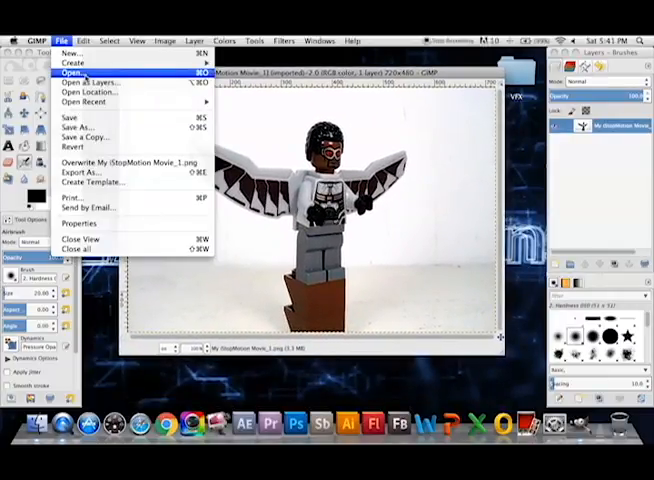
click(72, 72)
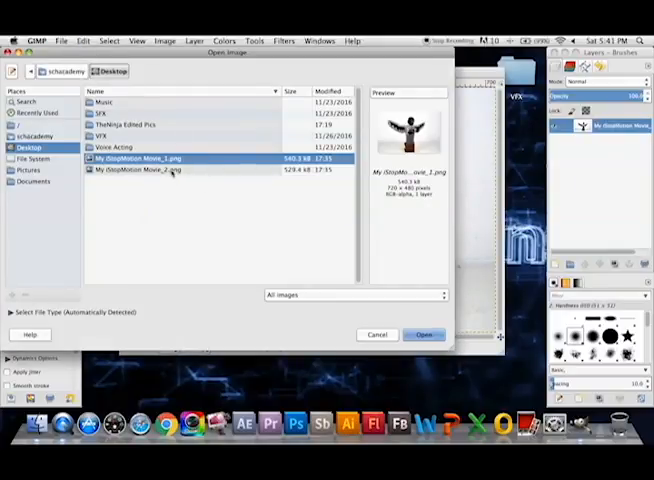
click(424, 334)
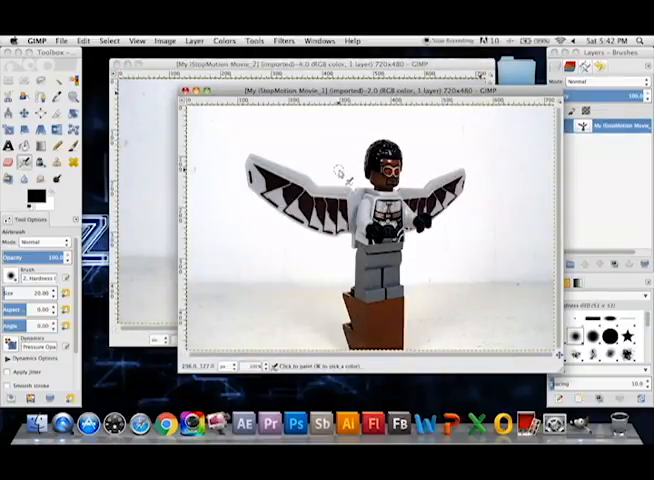
Copy the blank background photo through its right-click Edit menu
right_click(340, 168)
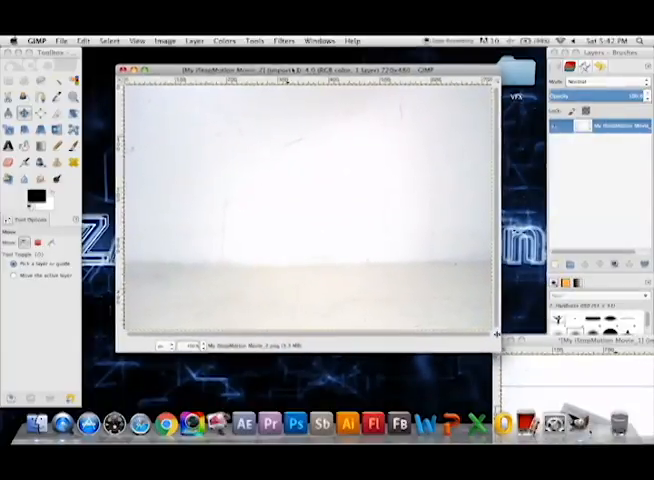
right_click(304, 176)
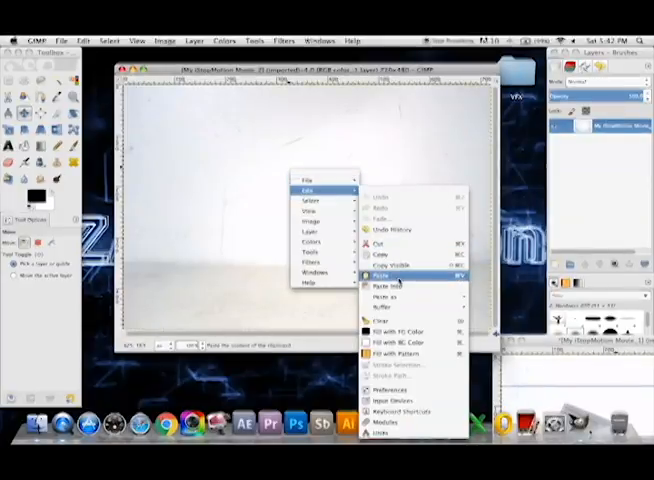
click(380, 272)
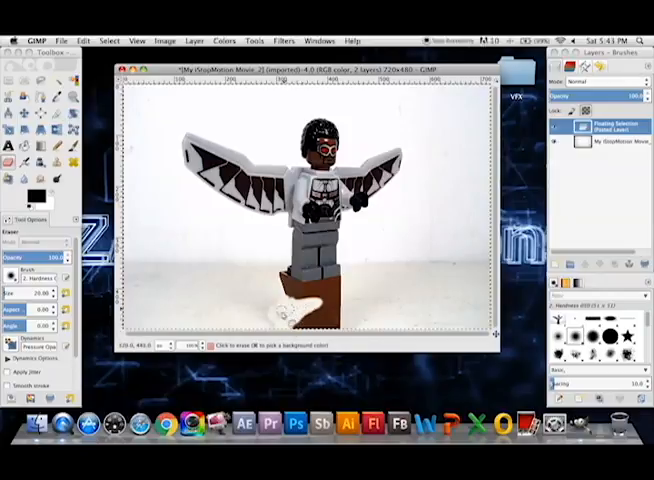
Paste the copied content into the Falcon image as a floating layer
click(300, 310)
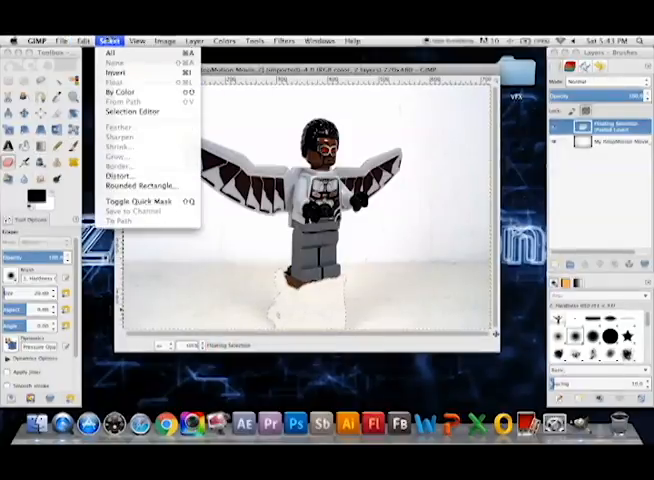
click(136, 40)
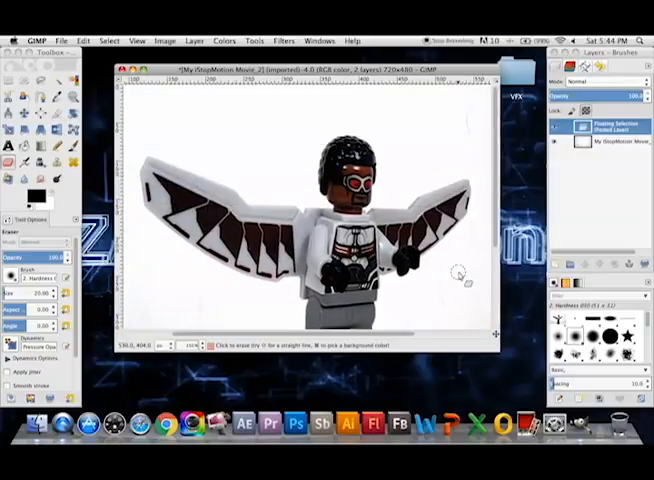
click(136, 40)
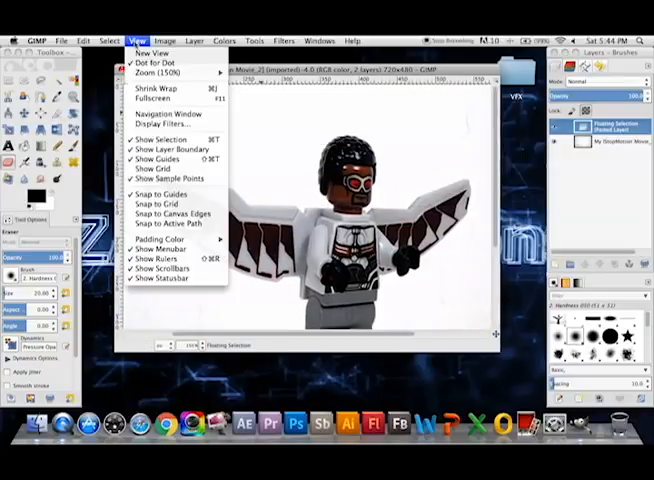
Fit the whole Falcon photo inside the image window
click(148, 72)
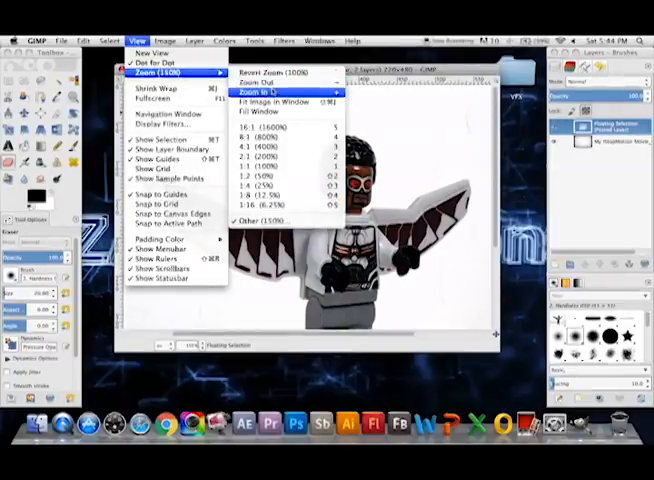
click(272, 104)
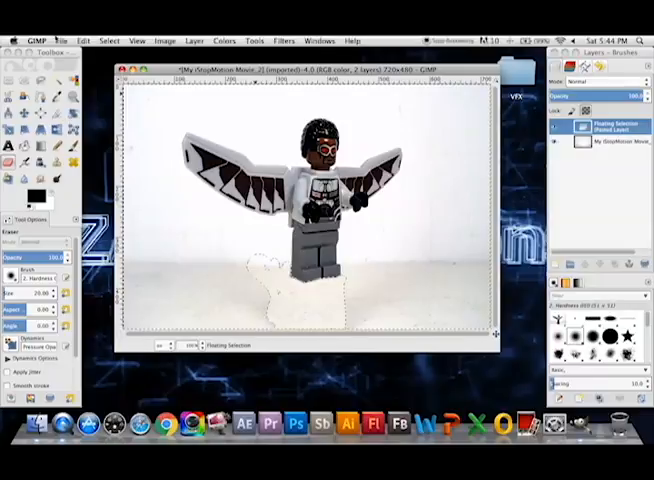
Bring up the File menu over the Falcon composite image
click(108, 40)
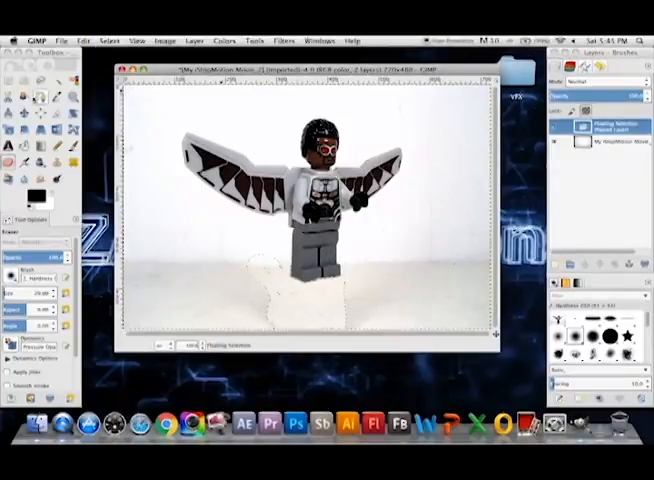
click(106, 40)
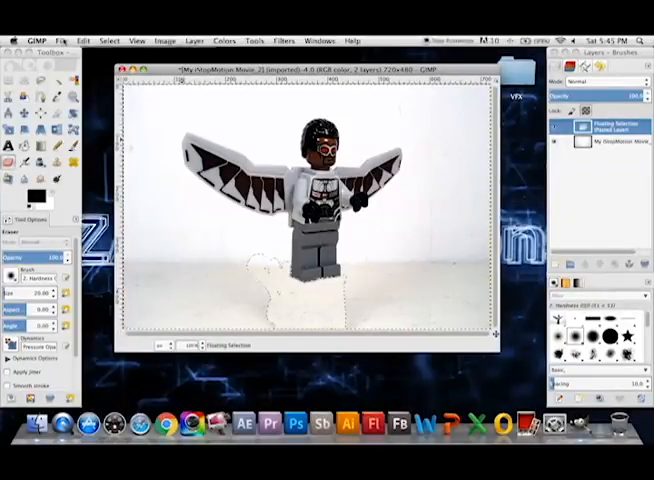
click(64, 40)
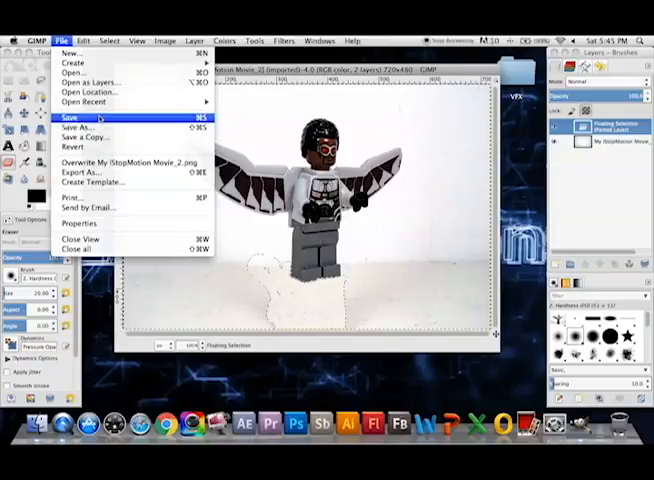
click(72, 116)
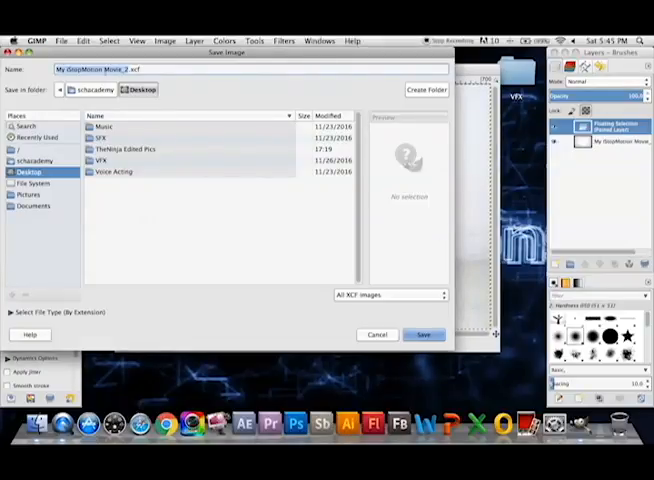
click(388, 294)
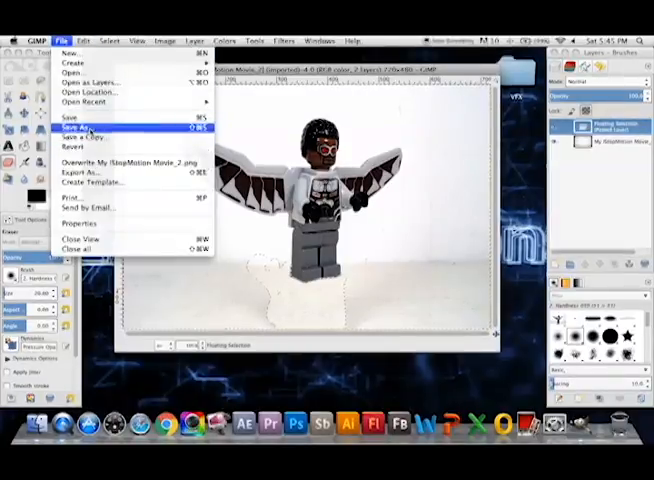
click(76, 126)
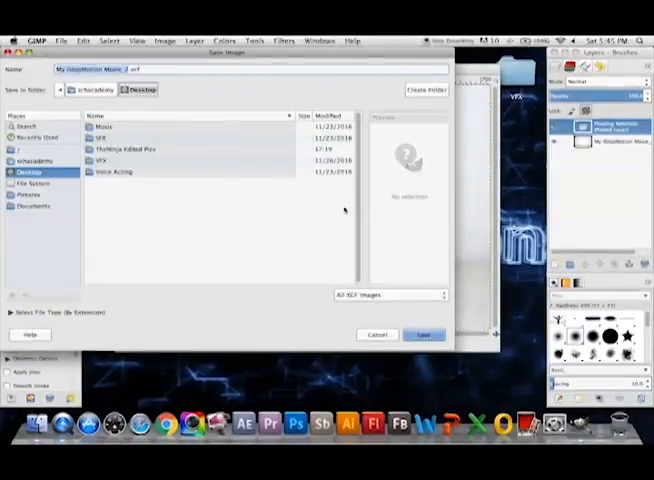
click(390, 294)
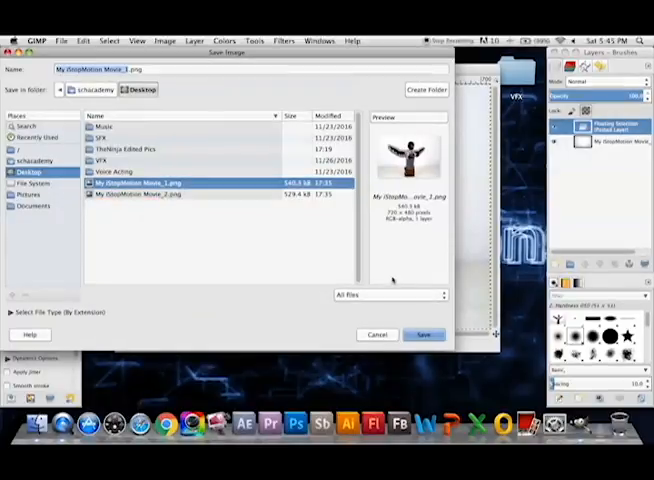
click(424, 334)
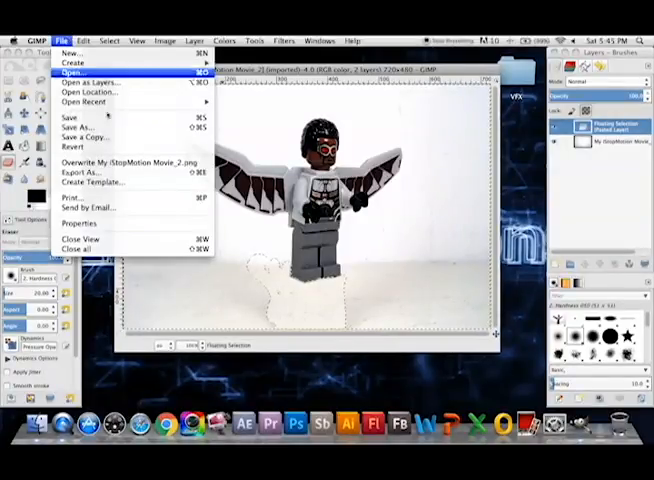
mouse_move(88, 172)
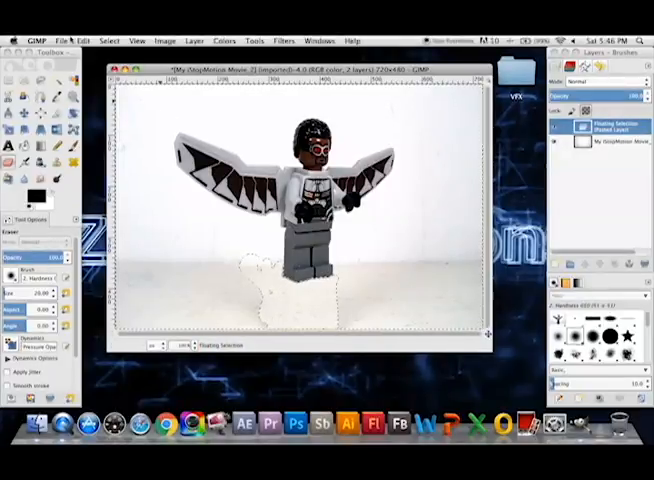
Export the composite as PNG, replacing My StopMotion Movie_2.png on the desktop
click(64, 40)
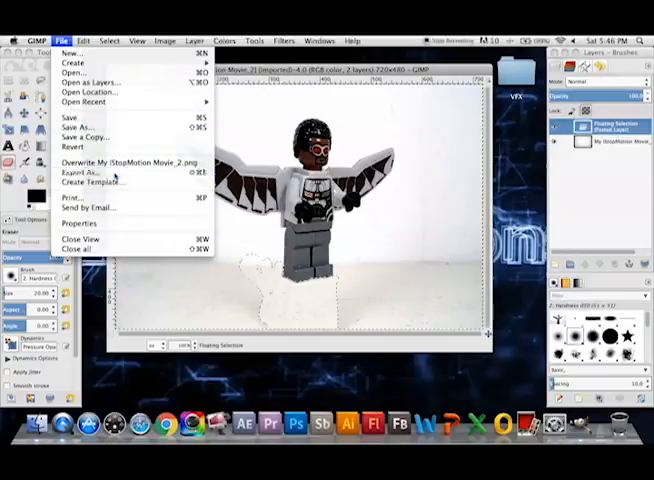
click(82, 172)
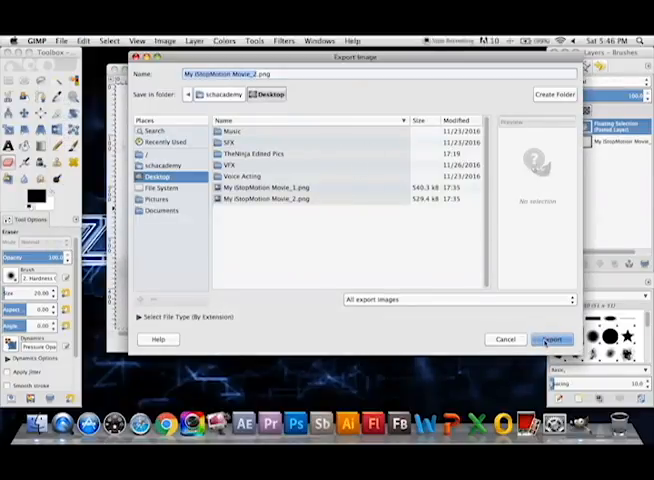
click(280, 198)
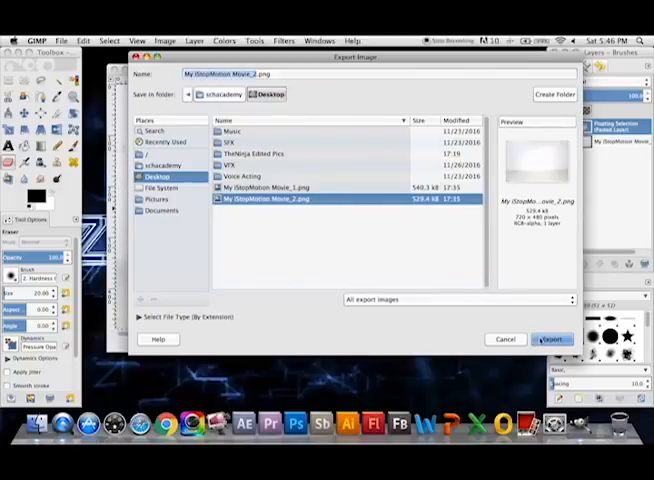
click(552, 340)
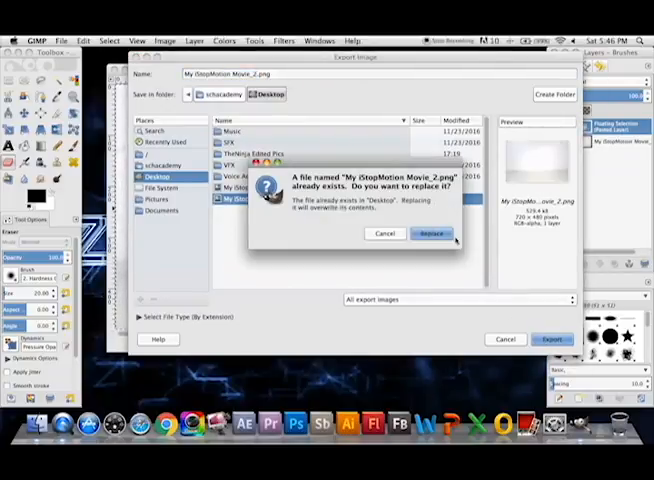
click(432, 232)
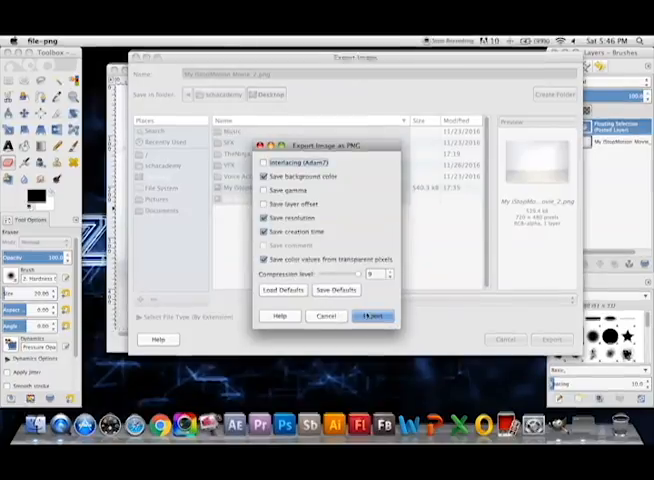
click(372, 316)
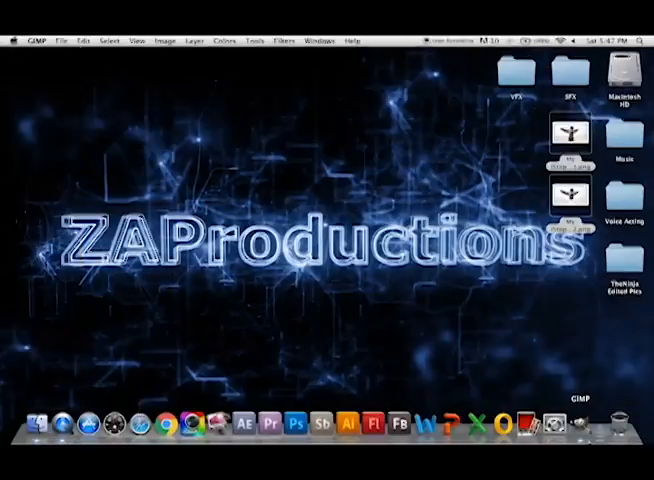
click(552, 348)
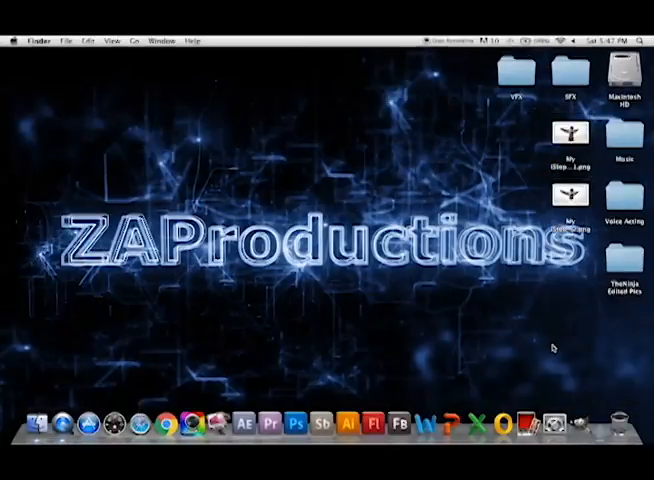
right_click(574, 424)
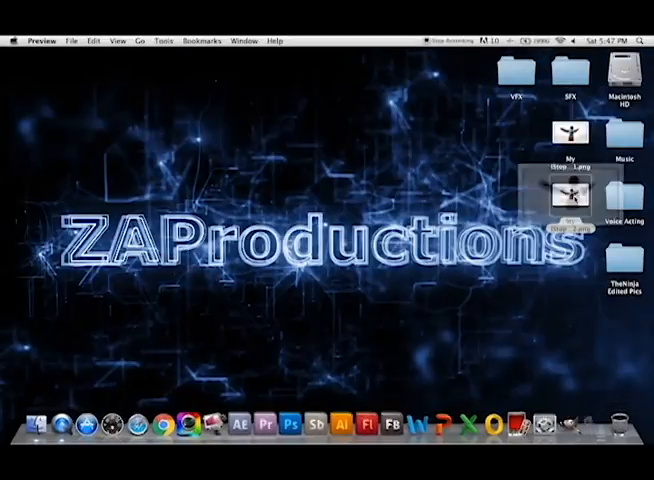
double_click(570, 192)
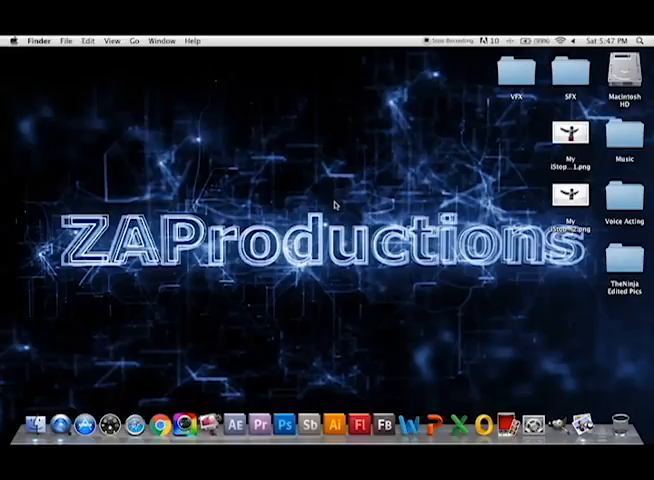
mouse_move(304, 272)
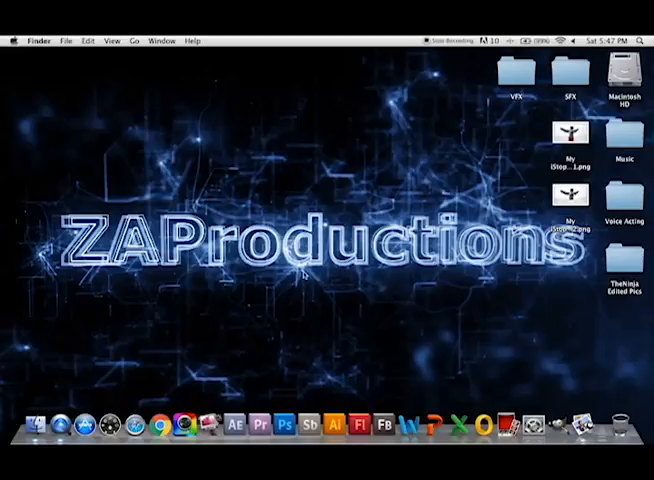
mouse_move(294, 216)
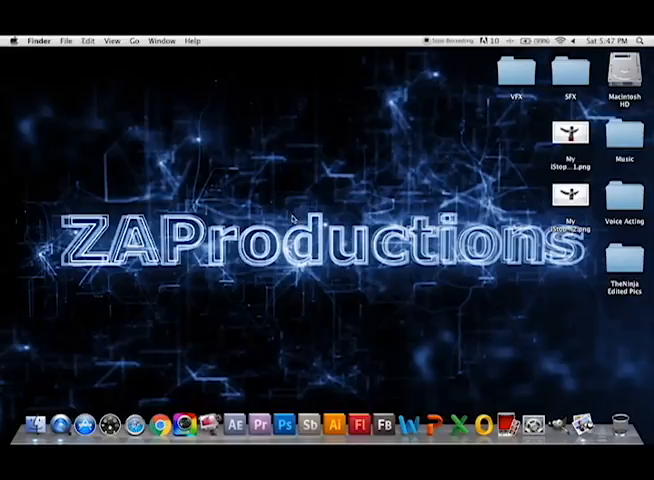
mouse_move(490, 428)
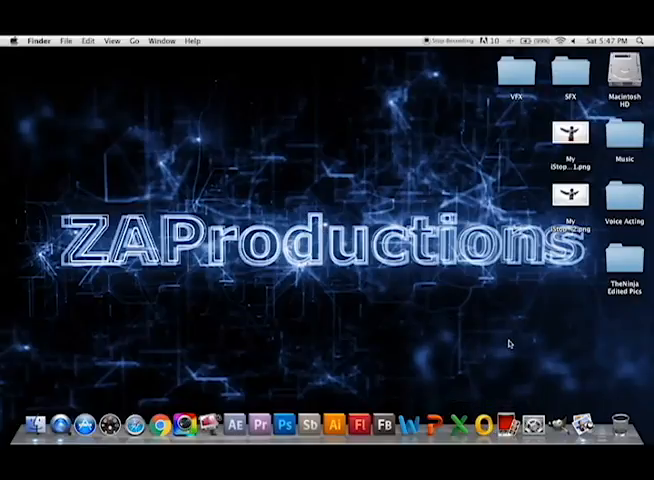
mouse_move(540, 336)
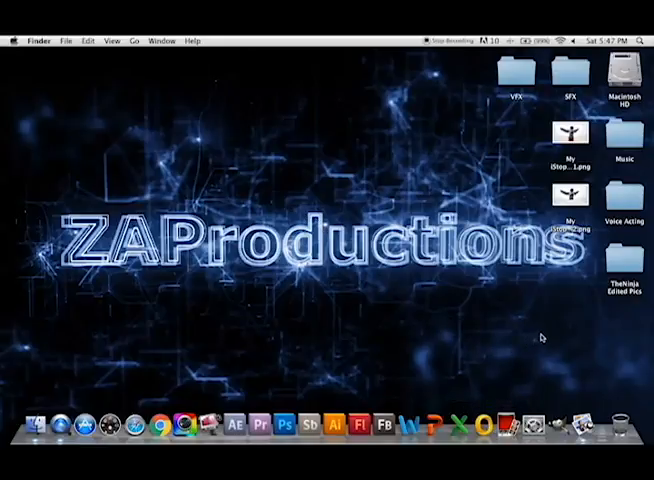
mouse_move(544, 338)
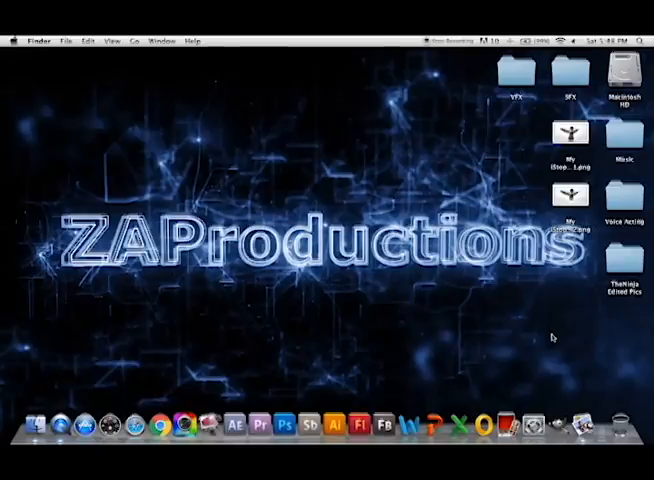
mouse_move(584, 424)
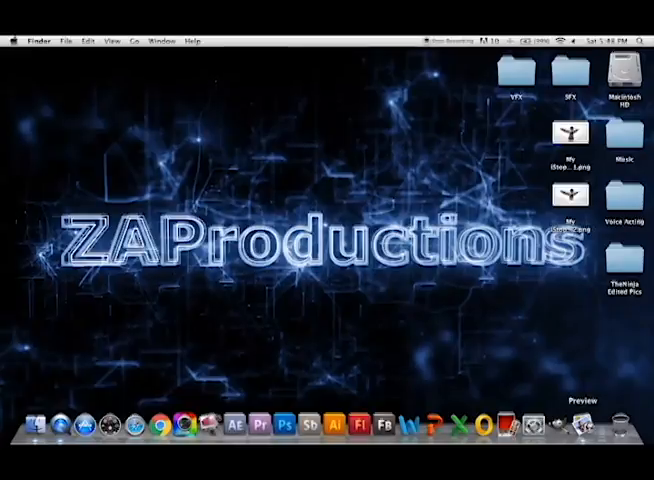